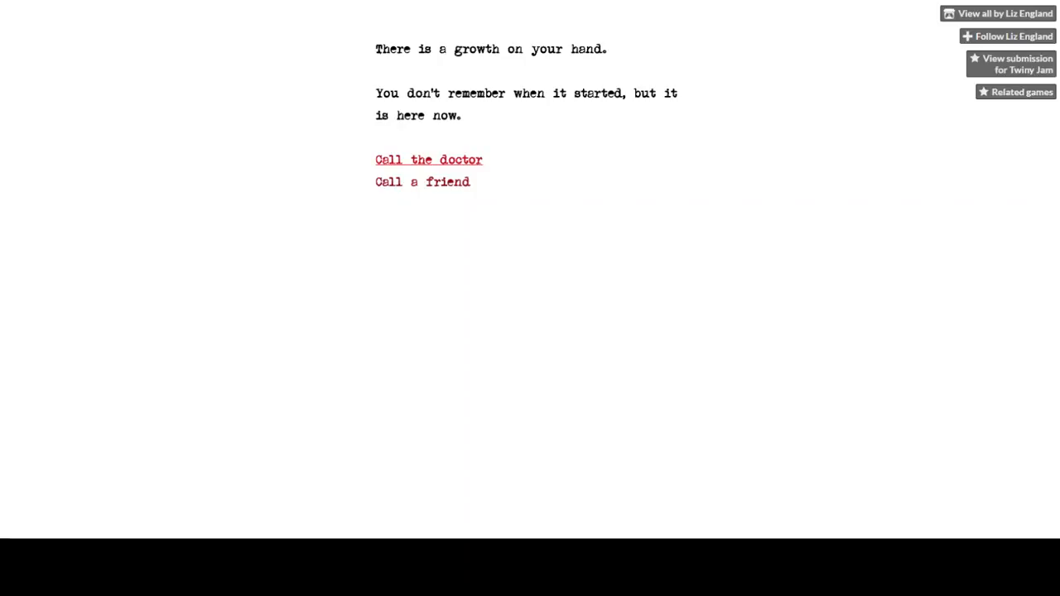
Choose 'Call the doctor', learning there is no health insurance and revealing 'Examine it'
left_click(428, 159)
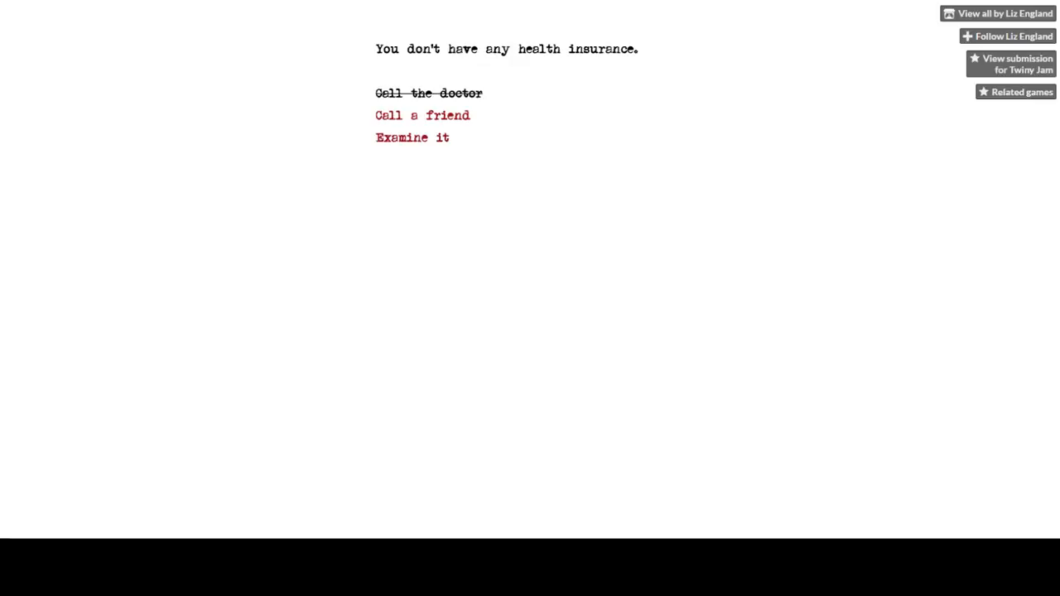
Choose 'Call a friend', 'Examine it', 'Clean it', 'Sterilize it', 'Numb it' and 'Touch it' in turn
left_click(423, 116)
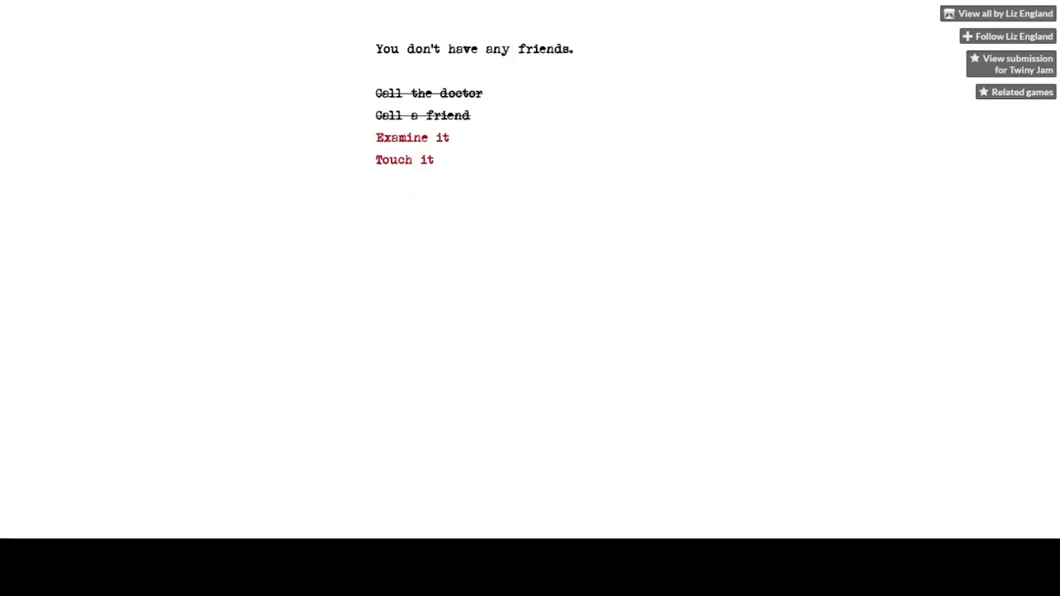
left_click(410, 138)
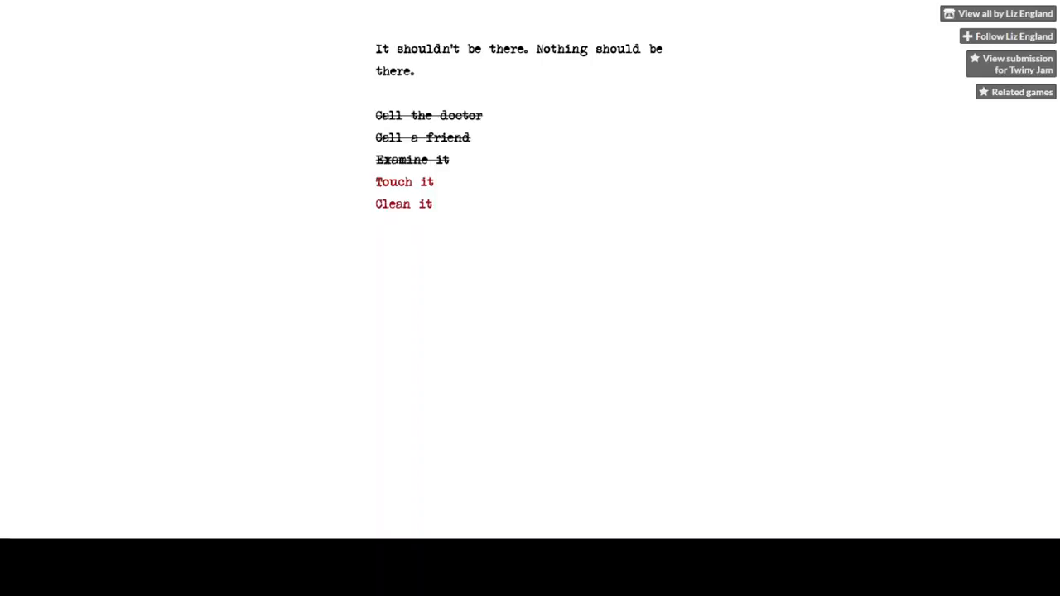
left_click(404, 204)
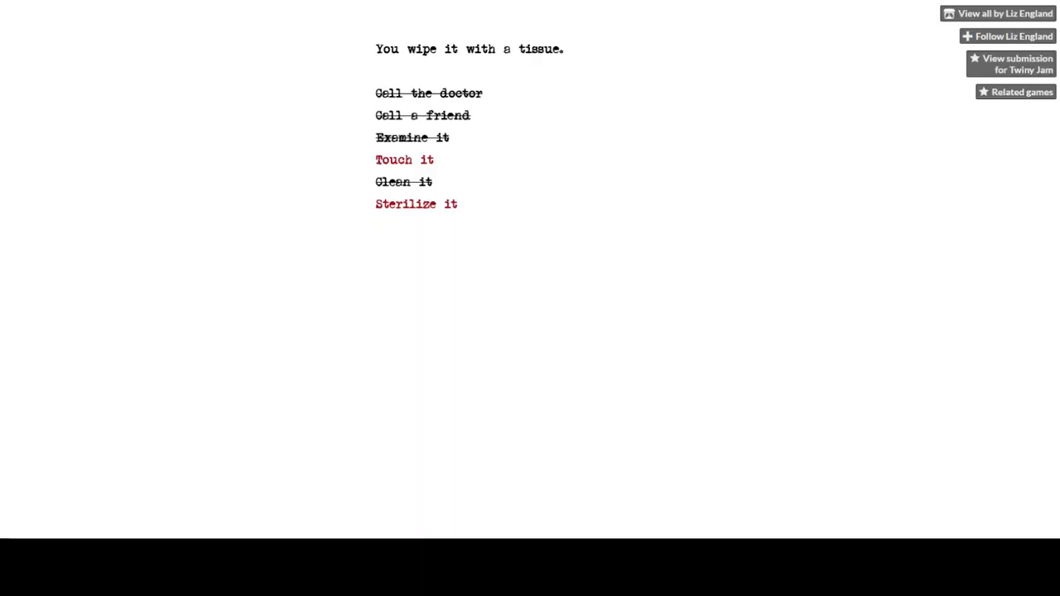
left_click(416, 203)
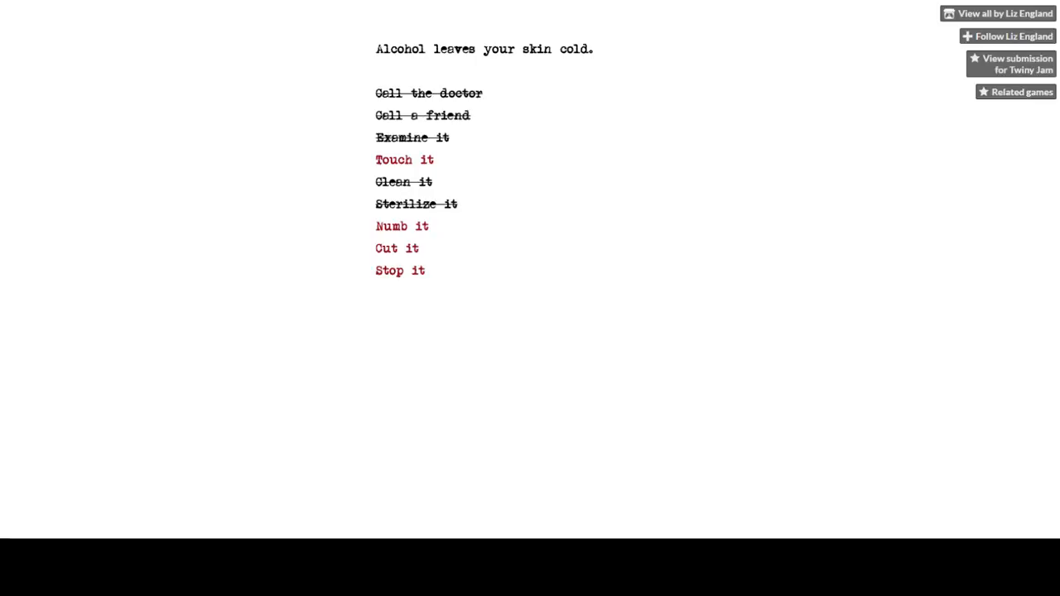
left_click(401, 225)
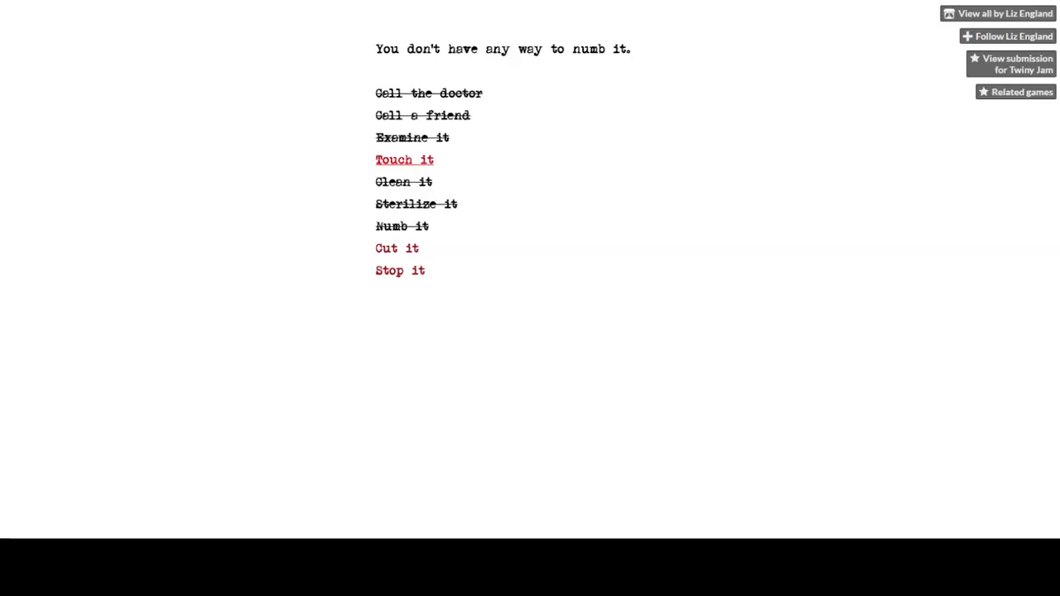
left_click(404, 159)
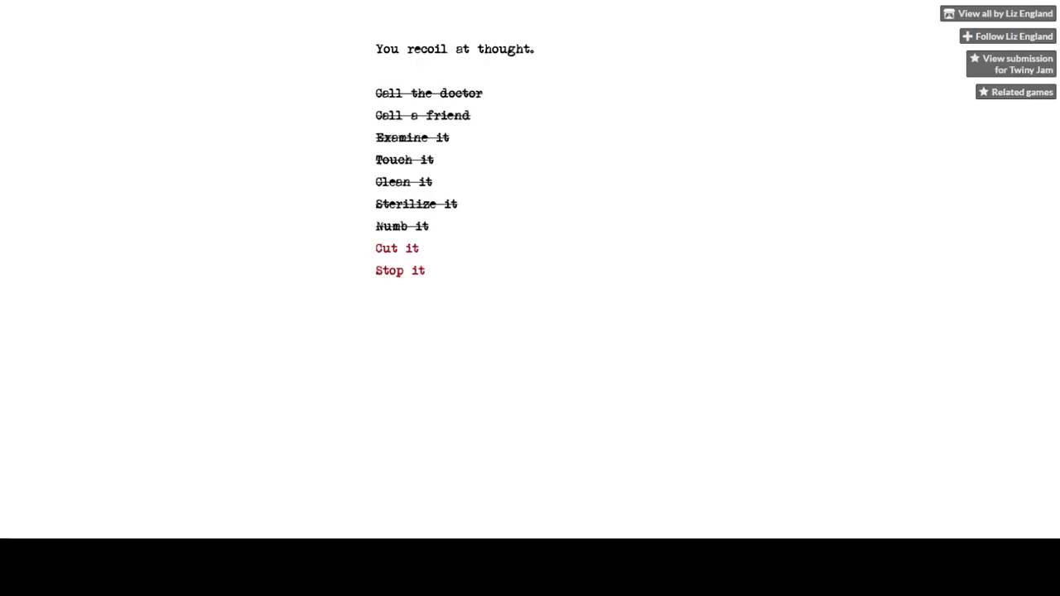
Choose 'Stop it' then 'Cut it', drawing blood and revealing 'Saw it'
left_click(399, 270)
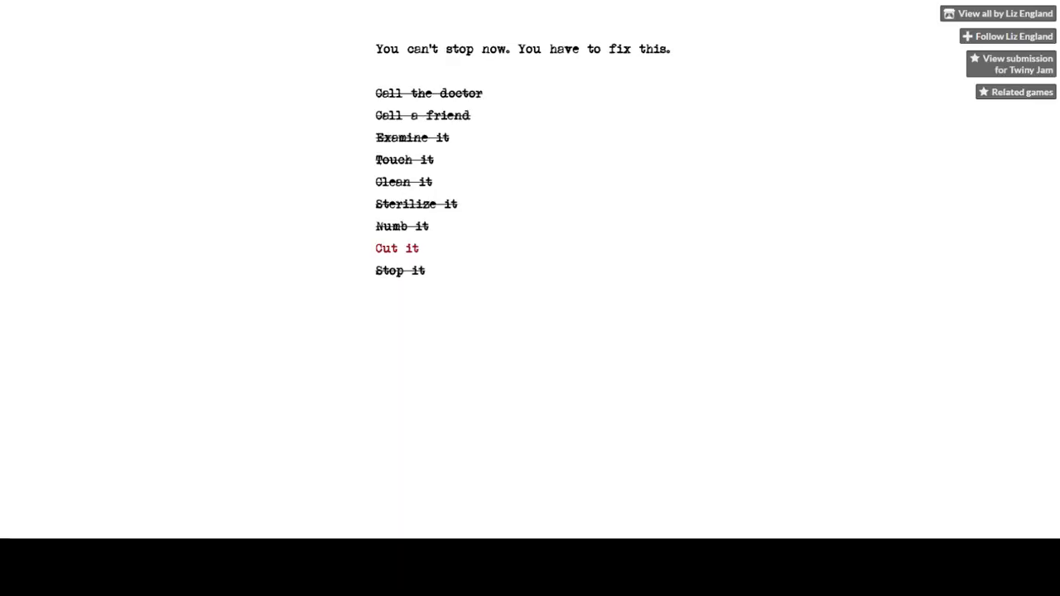
left_click(398, 249)
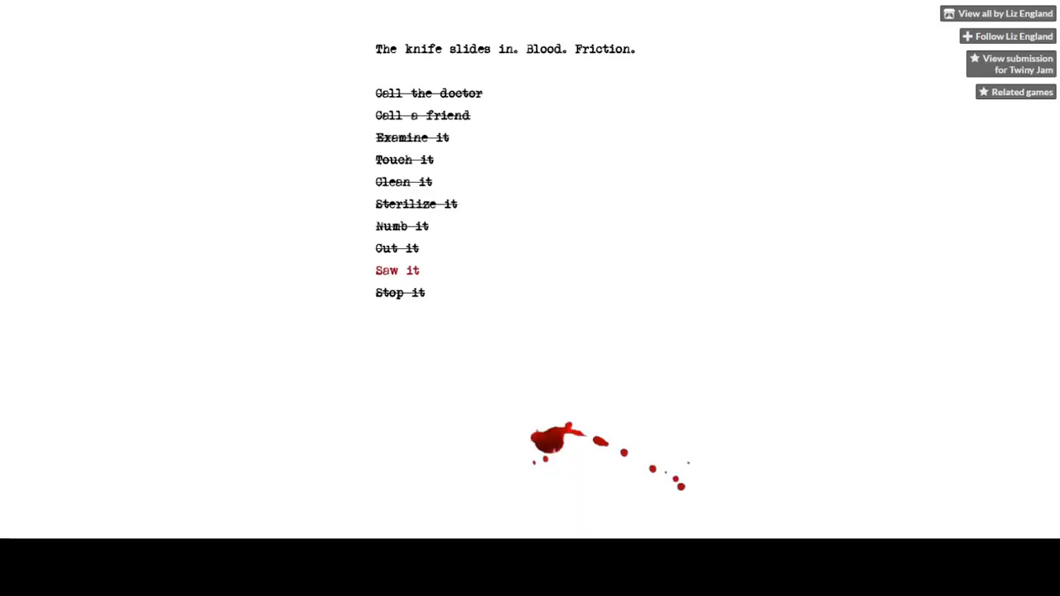
Choose 'Saw it', 'Break it' and 'Sever it', cutting the growth from the hand
left_click(398, 270)
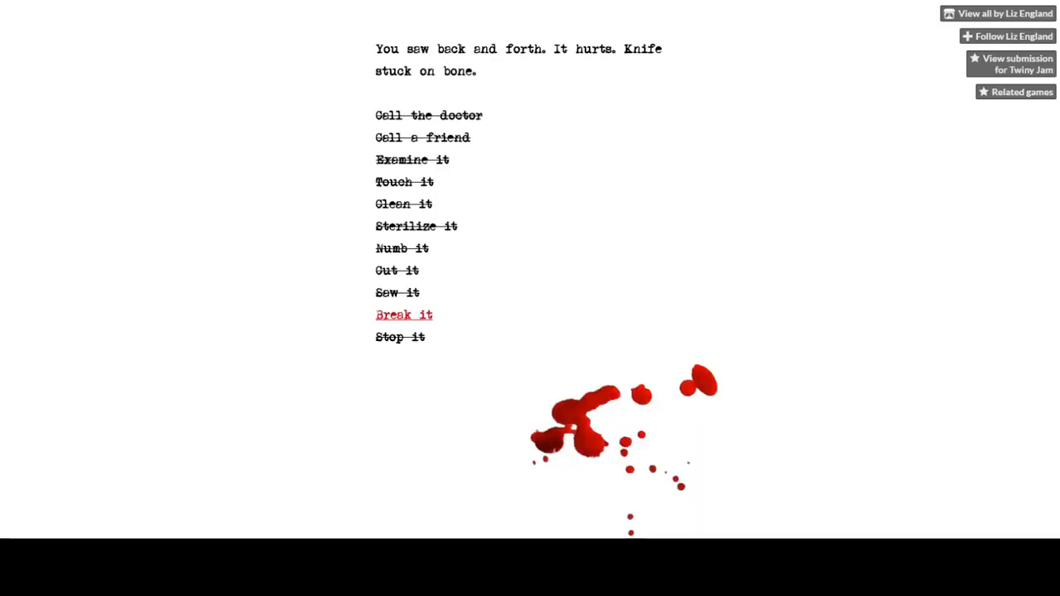
left_click(404, 315)
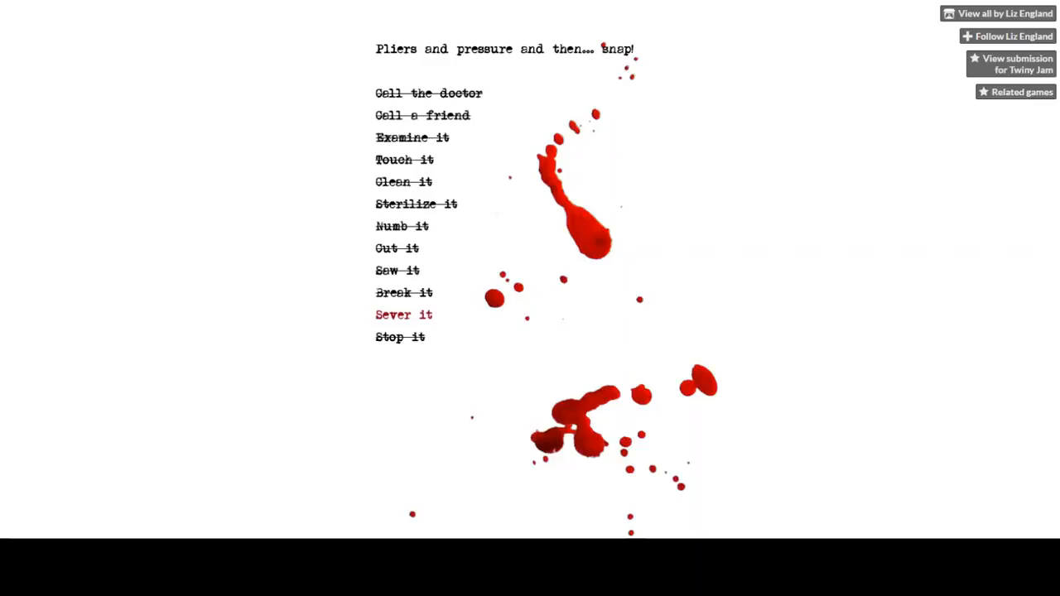
mouse_move(404, 315)
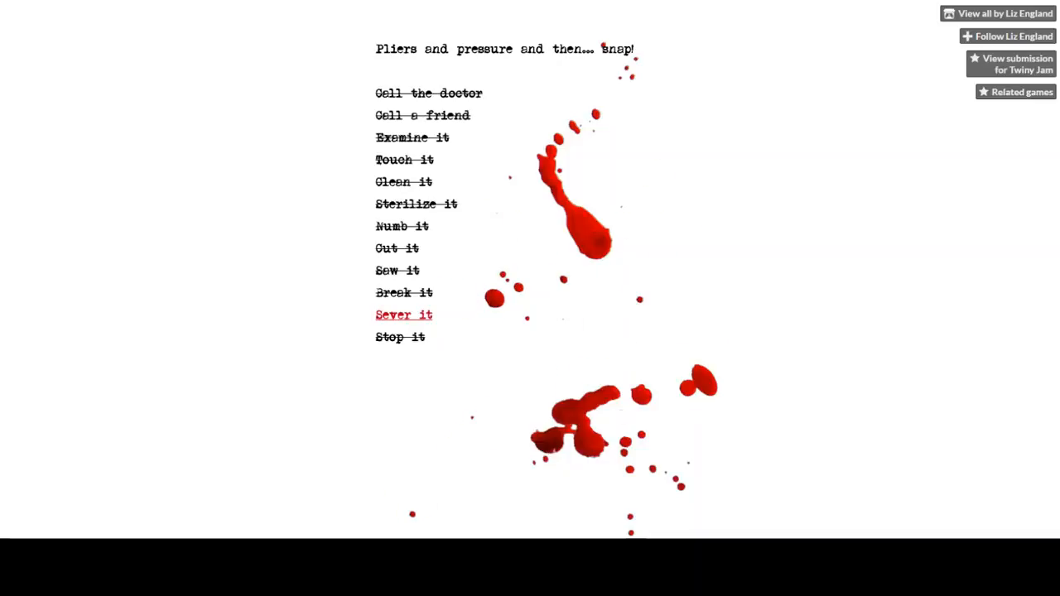
left_click(405, 314)
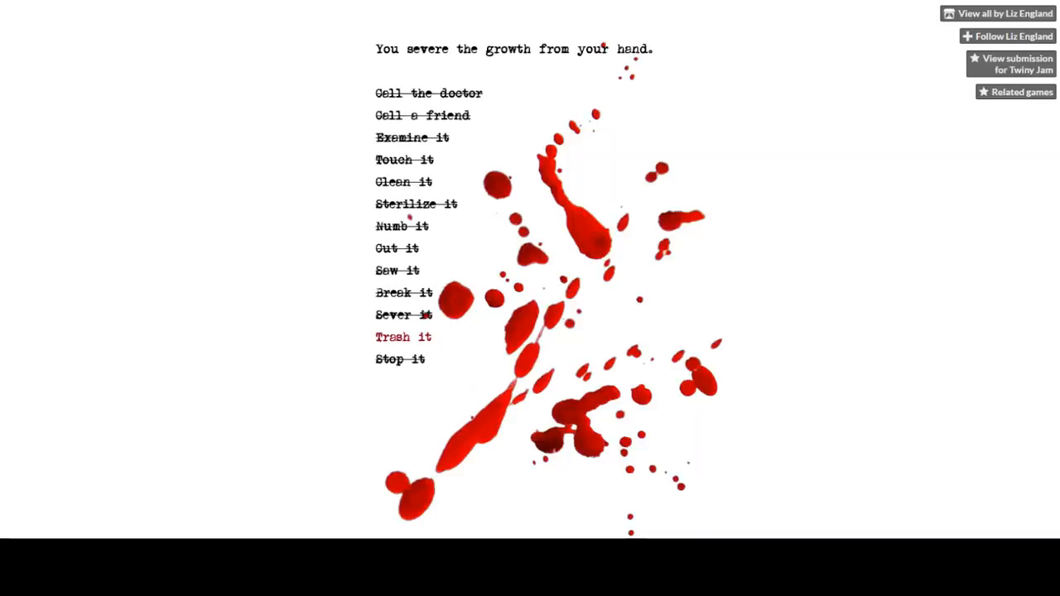
Choose 'Trash it' and view the blood-covered ending with the Support This Game button
left_click(402, 338)
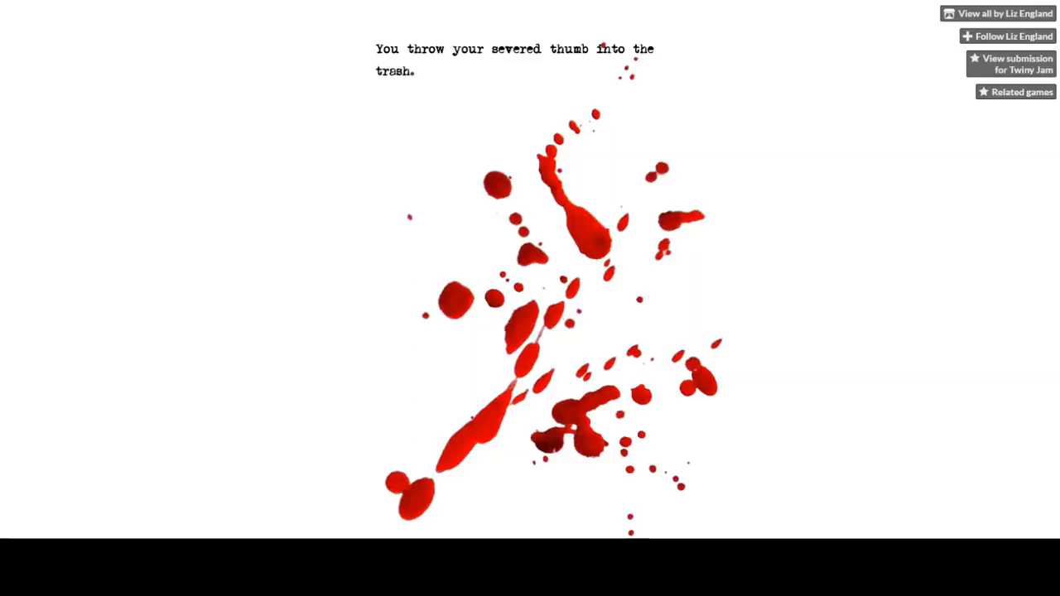
scroll("down", 3)
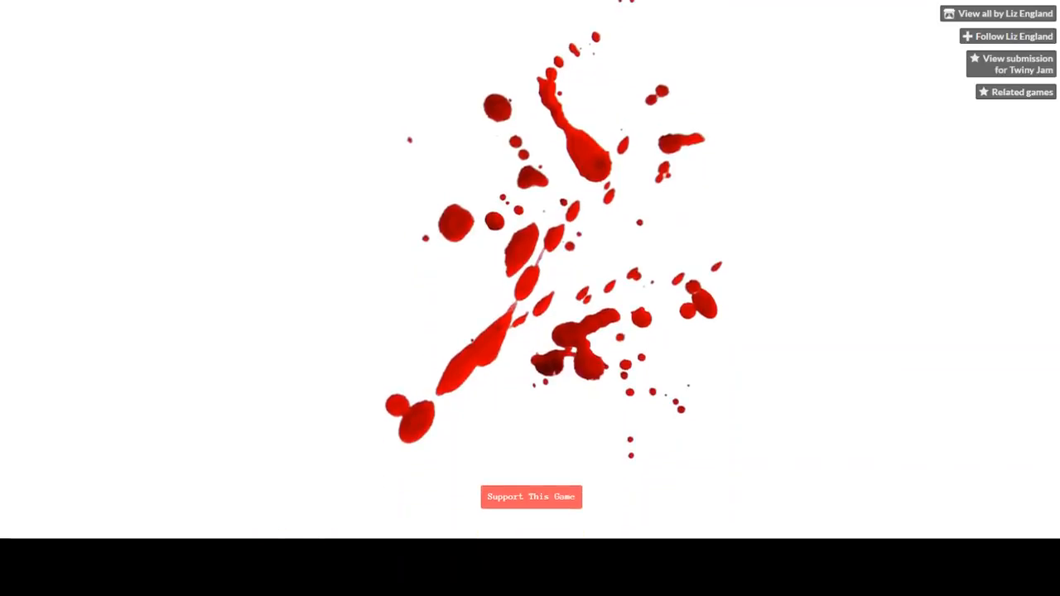